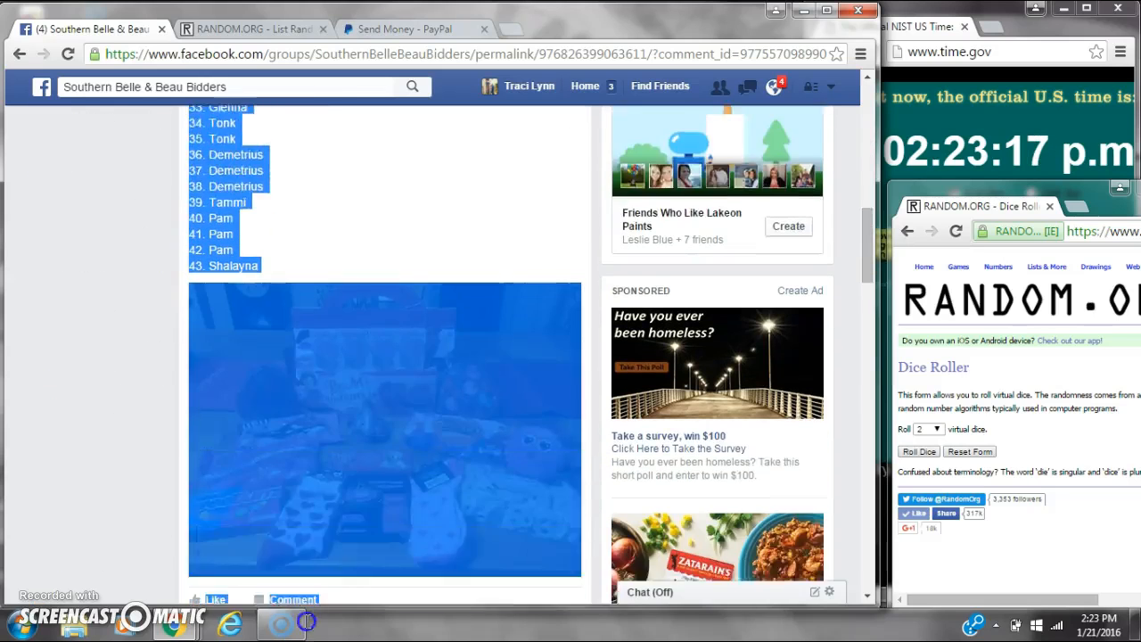
# - Copy the numbered 43-name spot list from the group post and scroll through the comments
pyautogui.rightClick(225, 146)
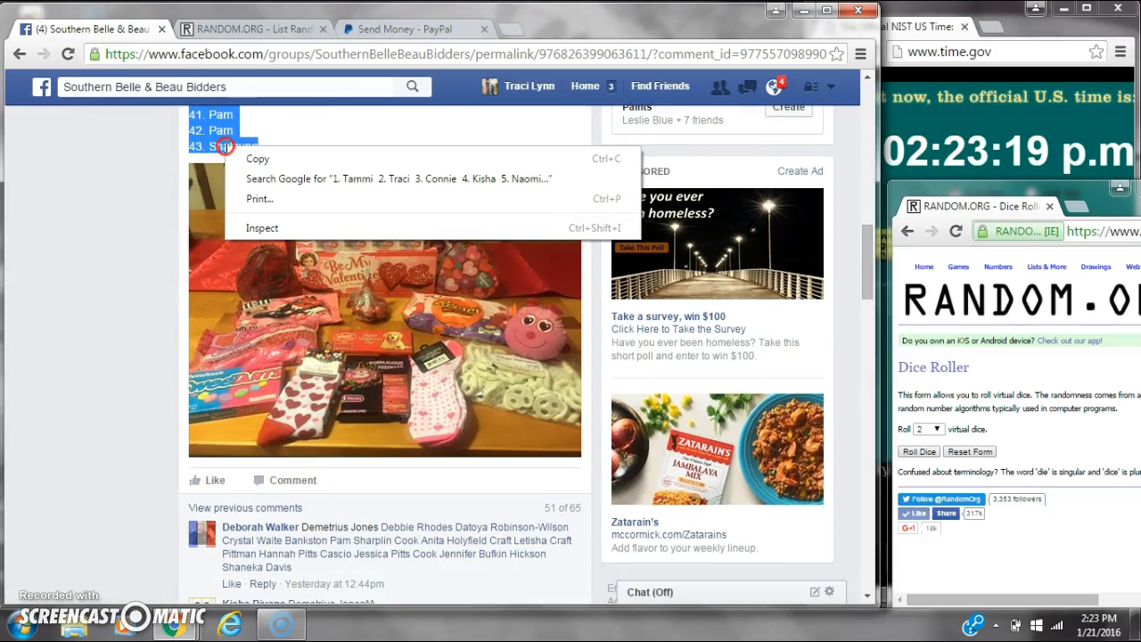
pyautogui.scroll(-3)
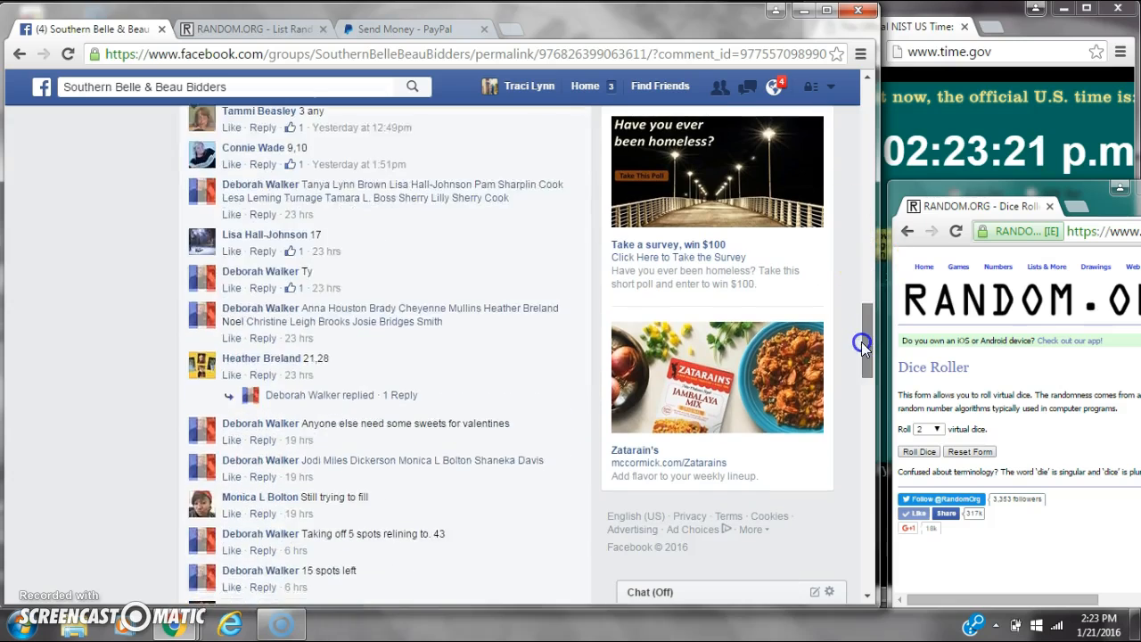
pyautogui.scroll(-3)
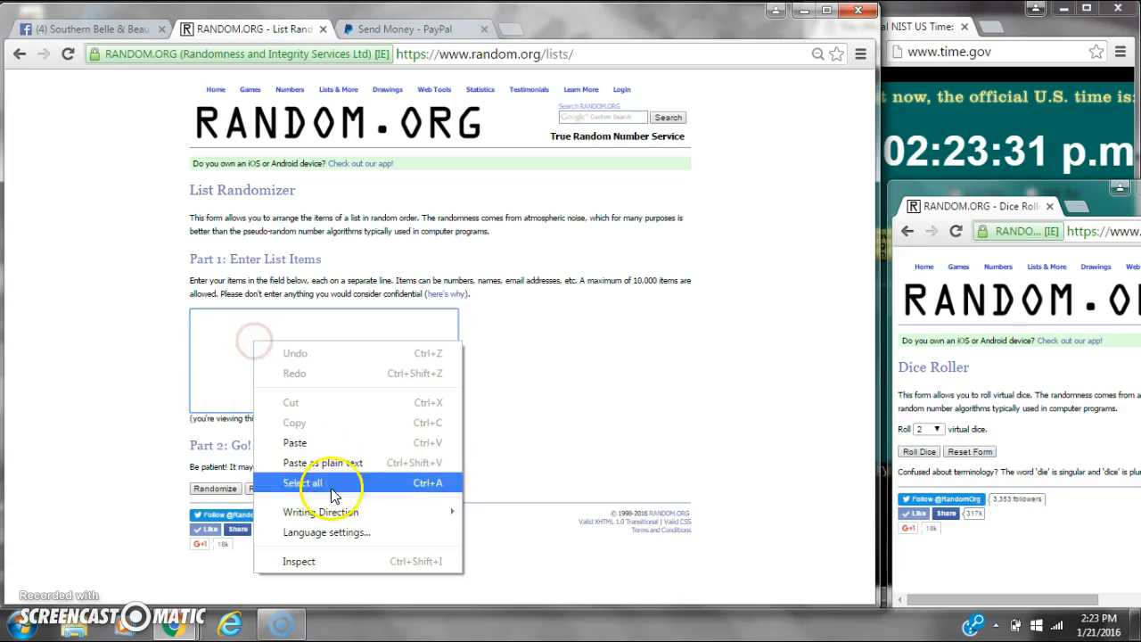
# - Paste the 43 names into the List Randomizer and roll two dice twice
pyautogui.click(303, 481)
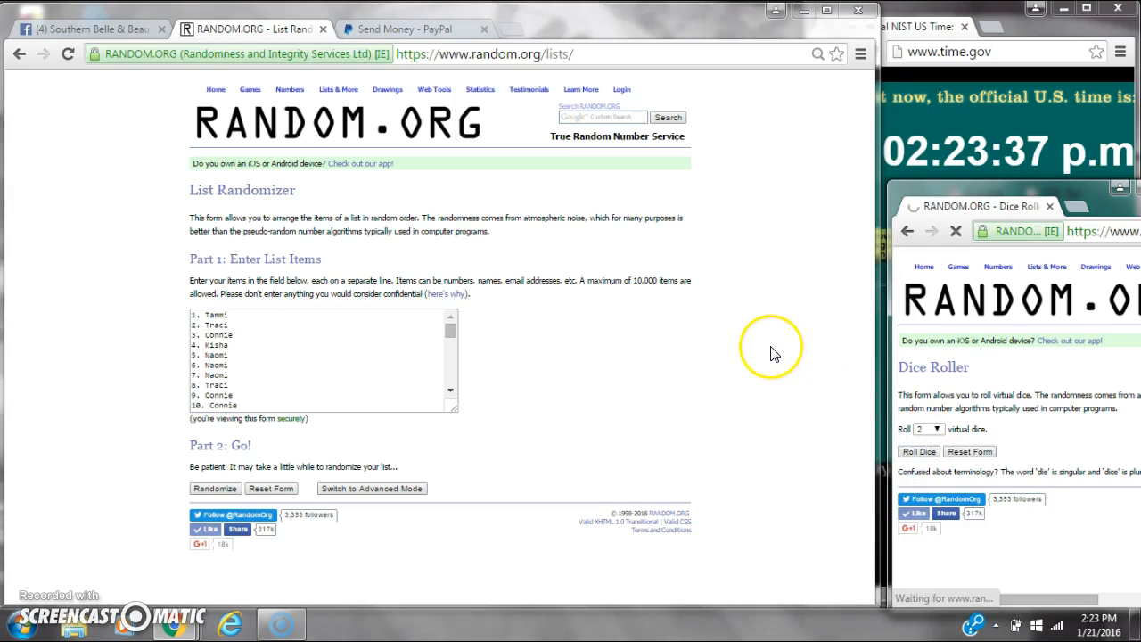
pyautogui.click(919, 451)
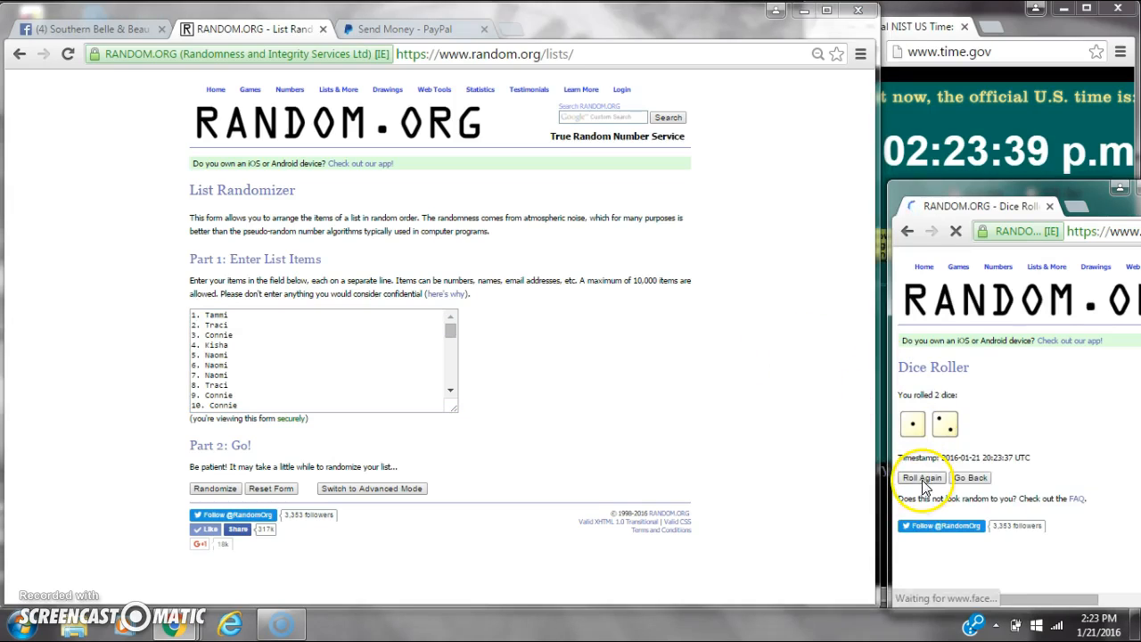
pyautogui.click(922, 478)
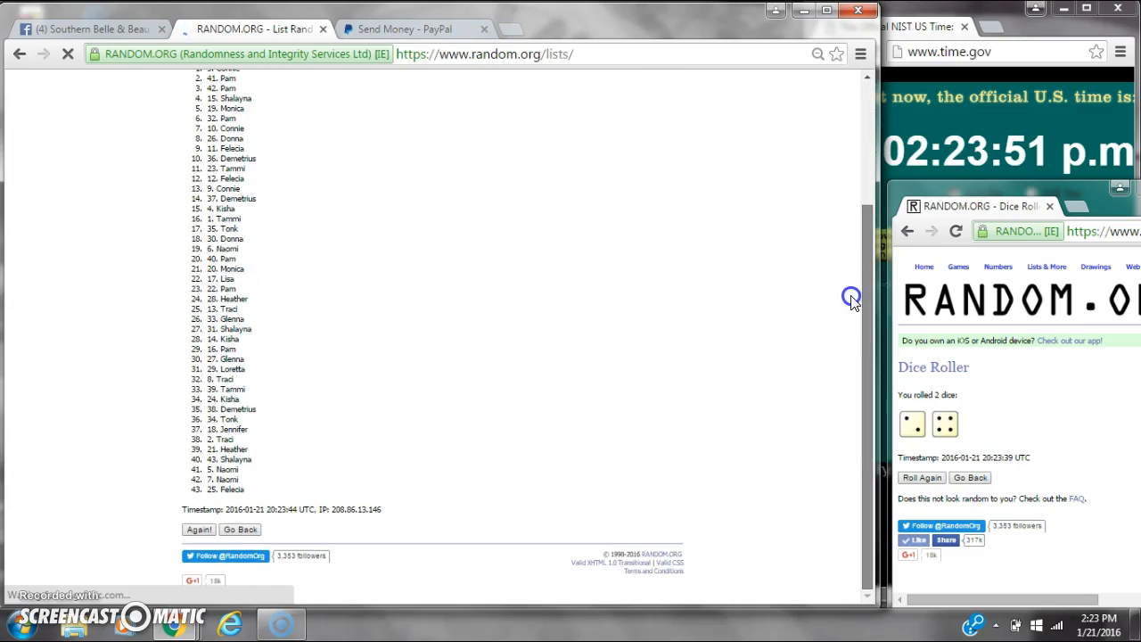
pyautogui.moveTo(995, 521)
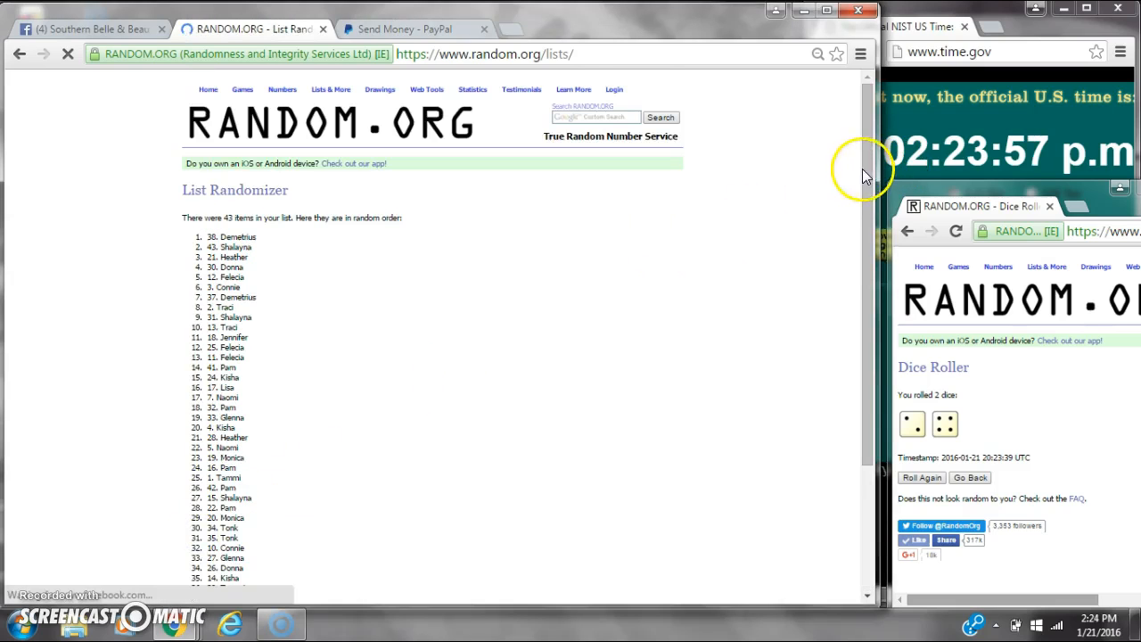
# - Re-randomize the list until it reads 6 times with 15. Shalayna on top, then return to the Facebook post
pyautogui.scroll(-3)
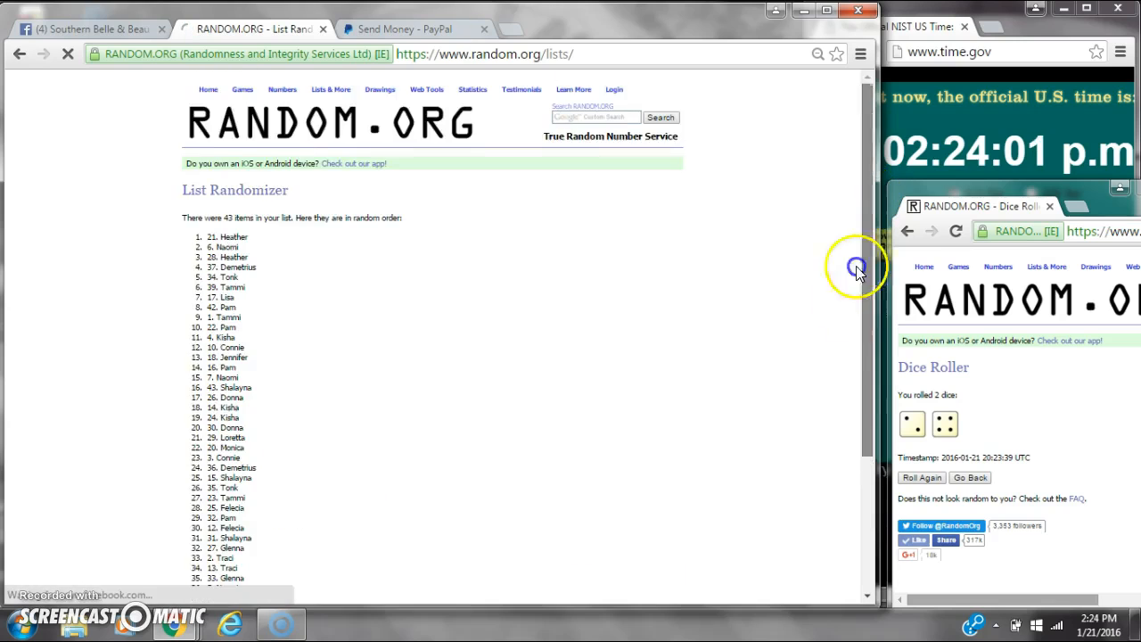
pyautogui.click(200, 531)
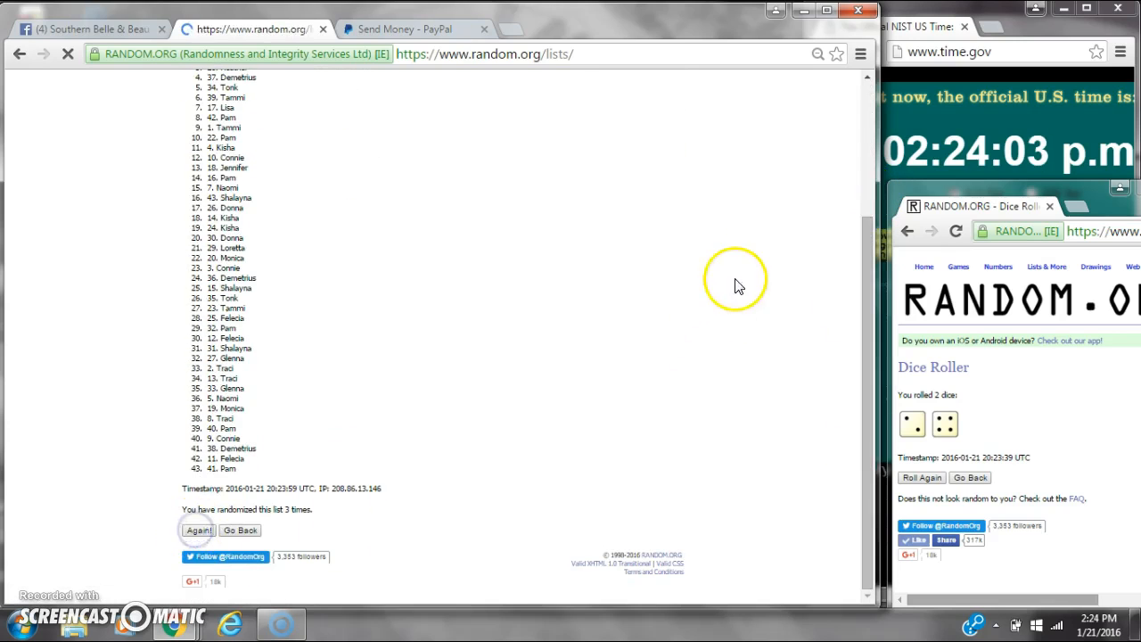
pyautogui.click(198, 532)
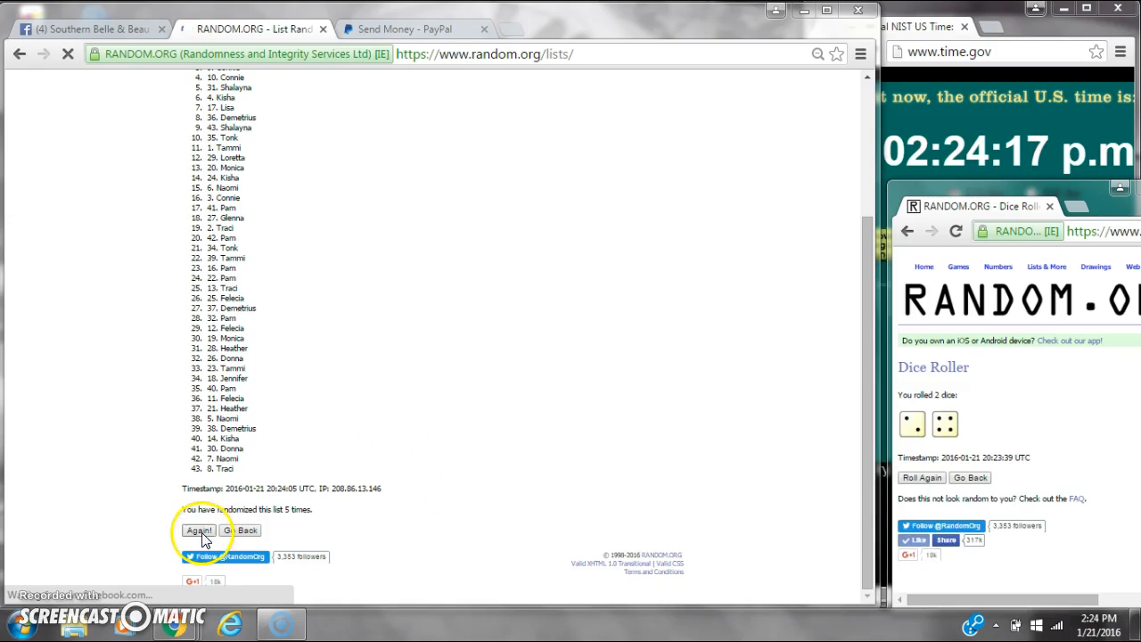
pyautogui.click(198, 532)
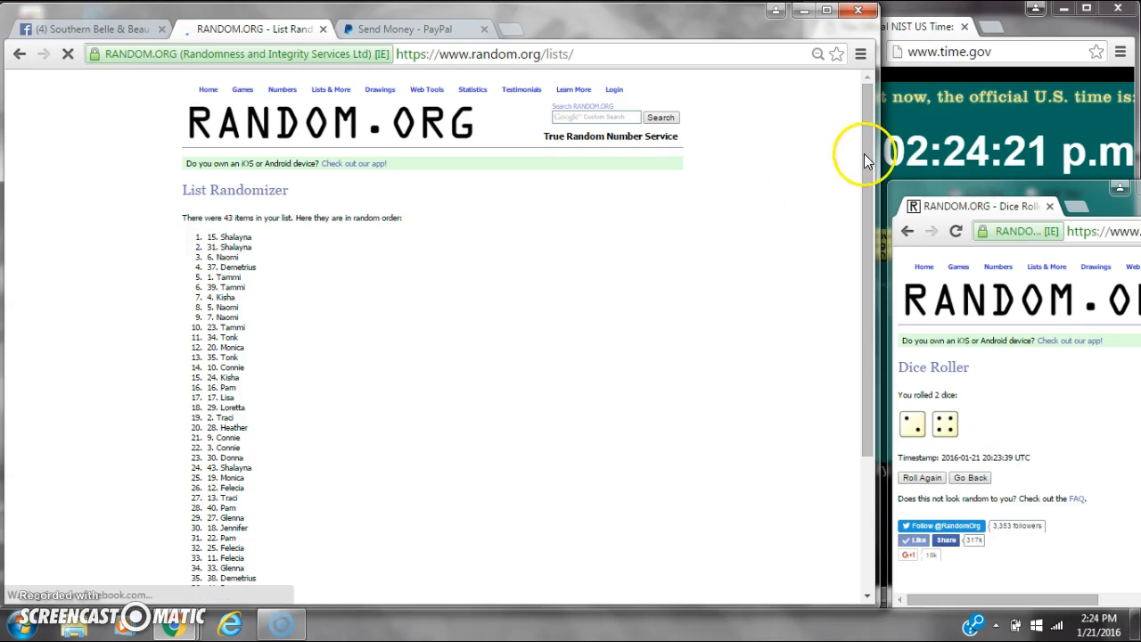
pyautogui.scroll(-3)
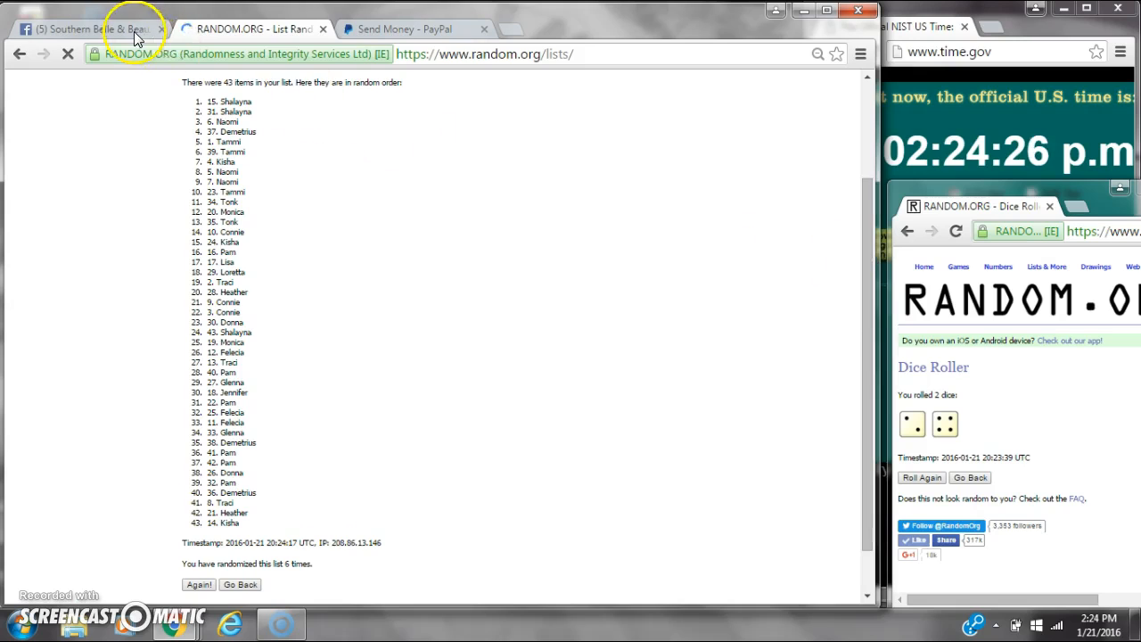
pyautogui.click(89, 29)
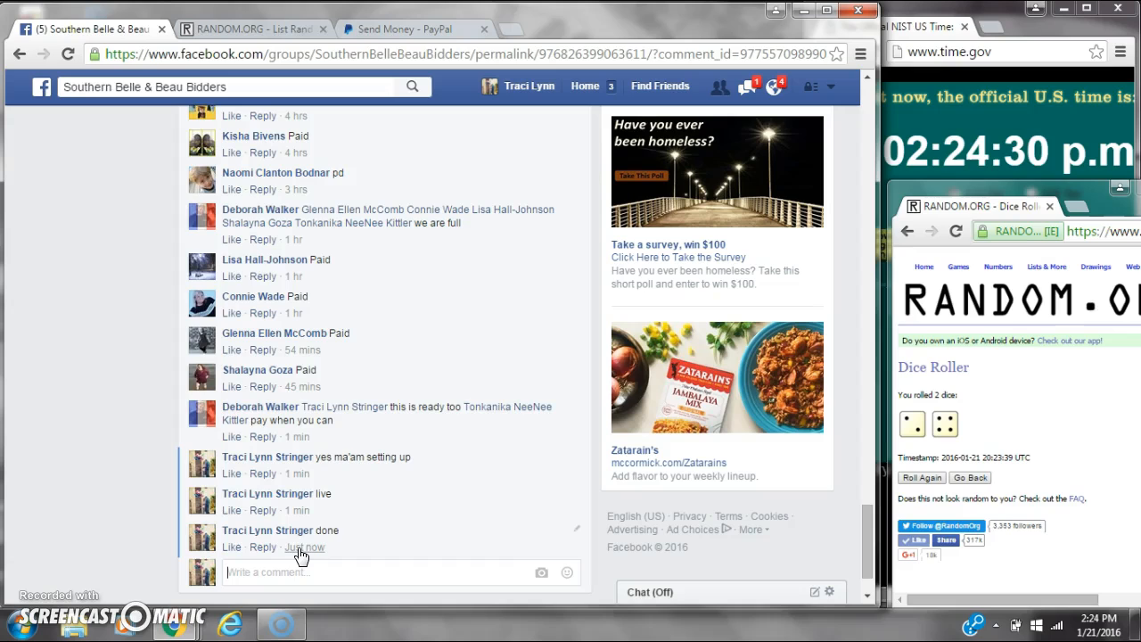
pyautogui.moveTo(303, 546)
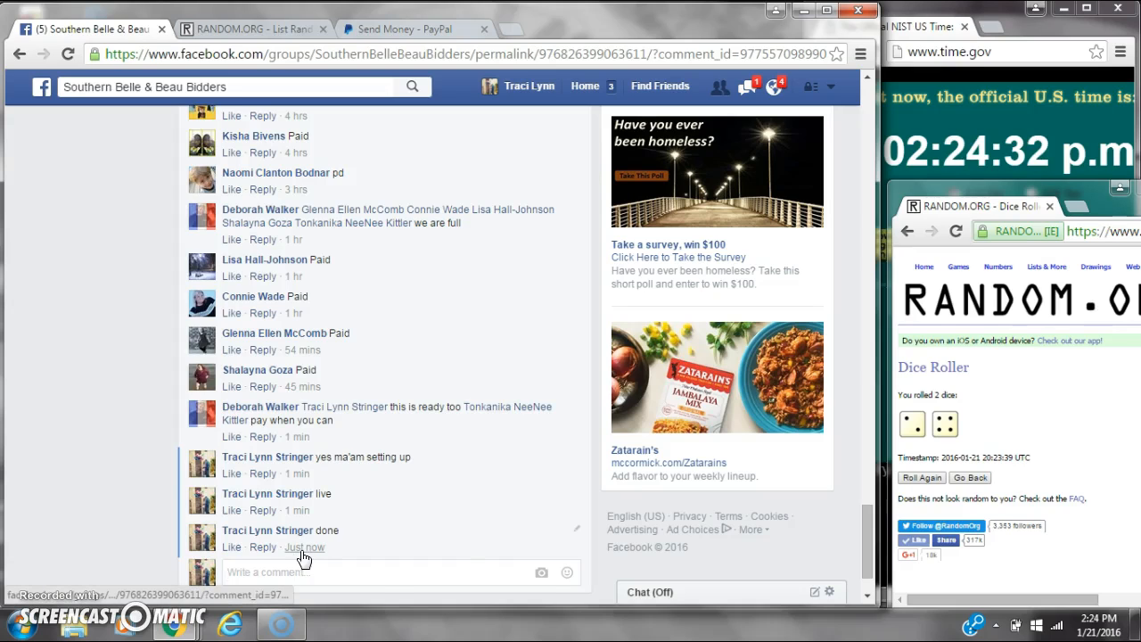
# - Check the current date on the taskbar clock and return to the six-times-randomized list
pyautogui.click(1102, 617)
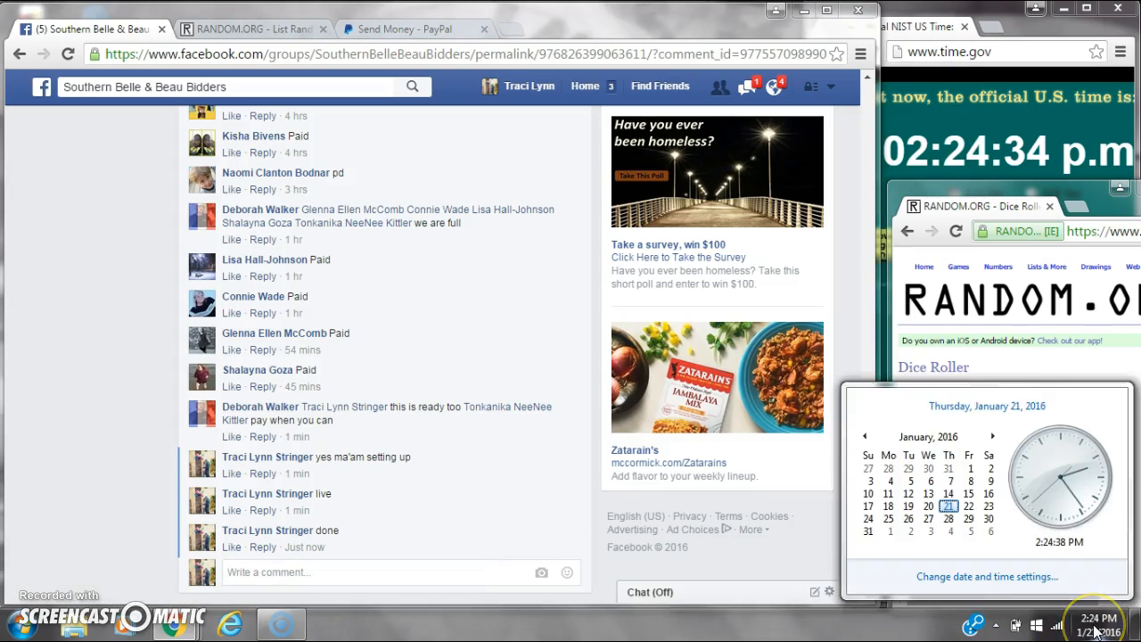
pyautogui.click(250, 29)
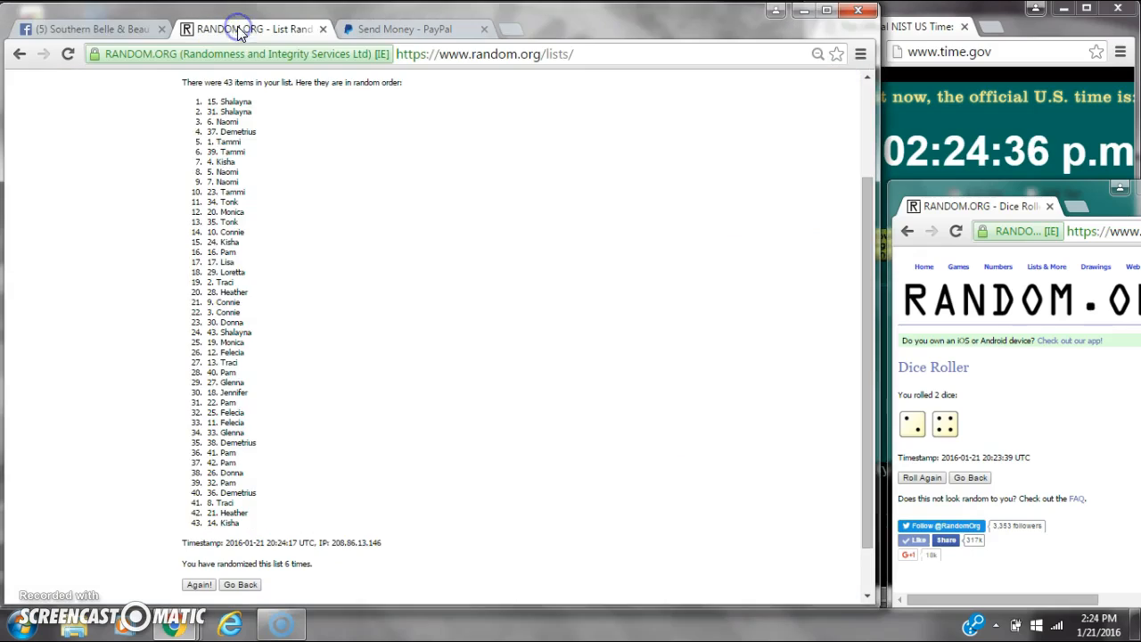
pyautogui.moveTo(32, 607)
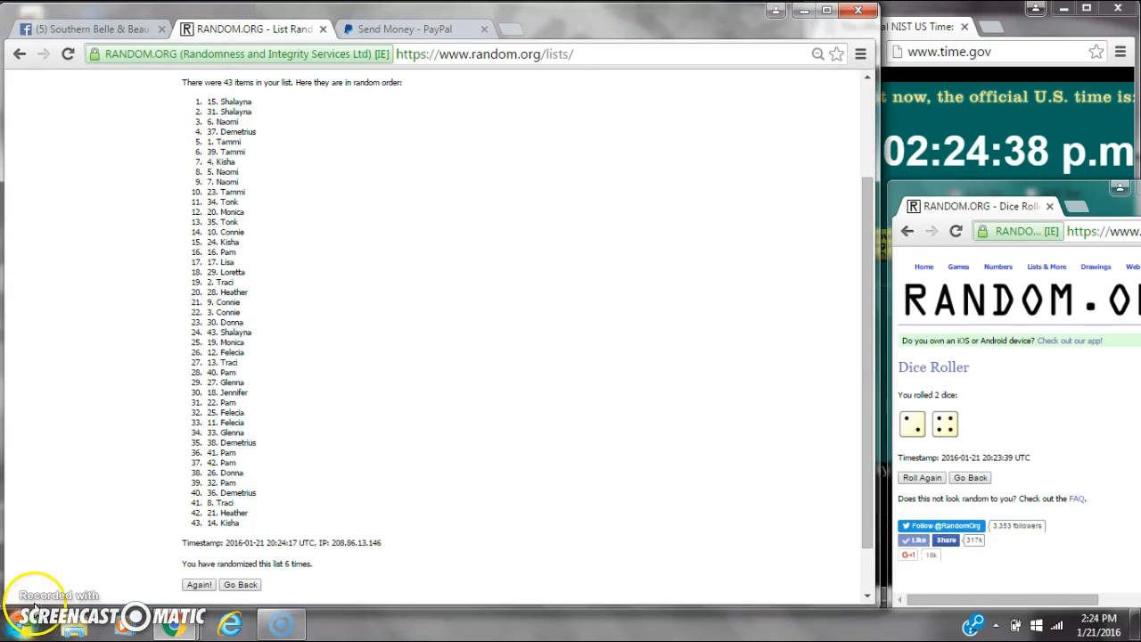